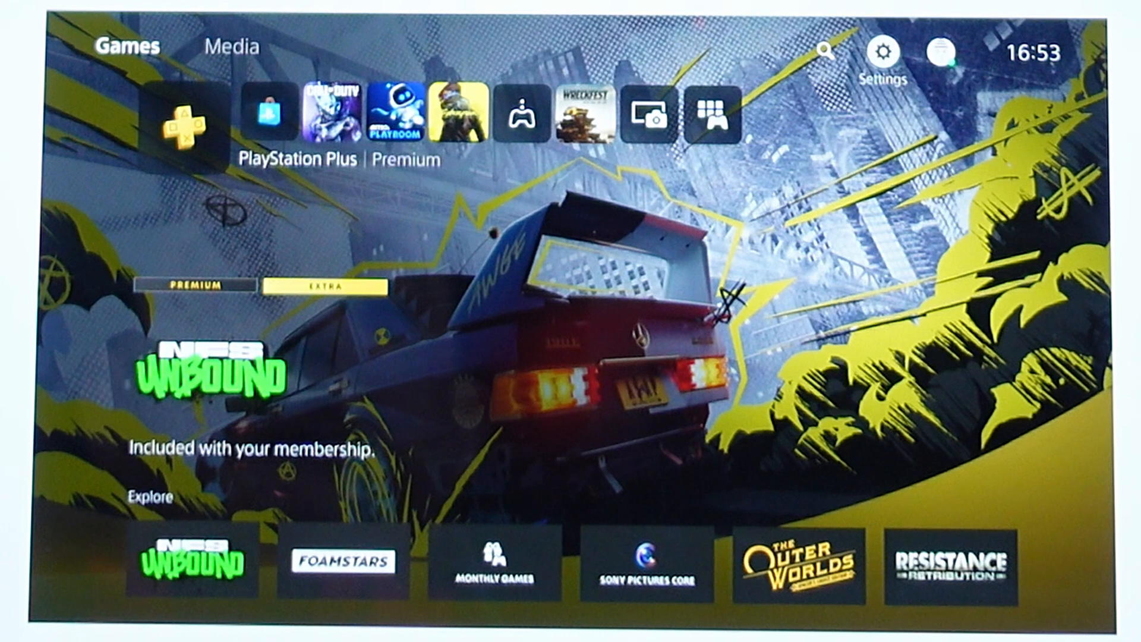
Open Settings from the home screen and scroll the category list toward Screen and Video.
{"action": "left_click", "coordinate": [883, 54]}
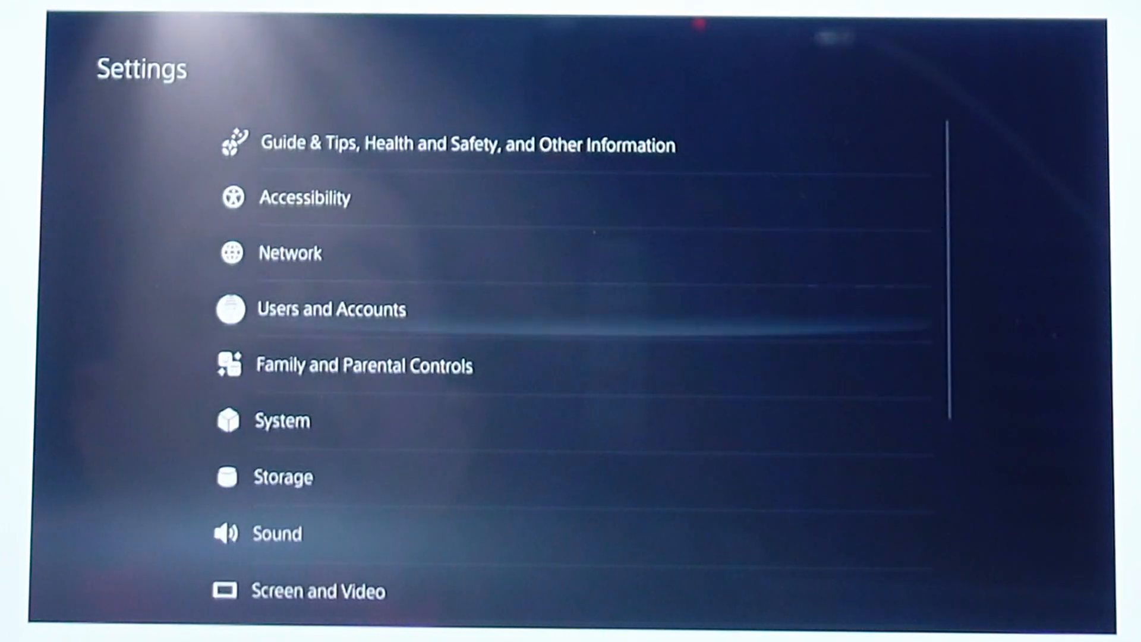
{"action": "scroll", "scroll_direction": "down", "scroll_amount": 3}
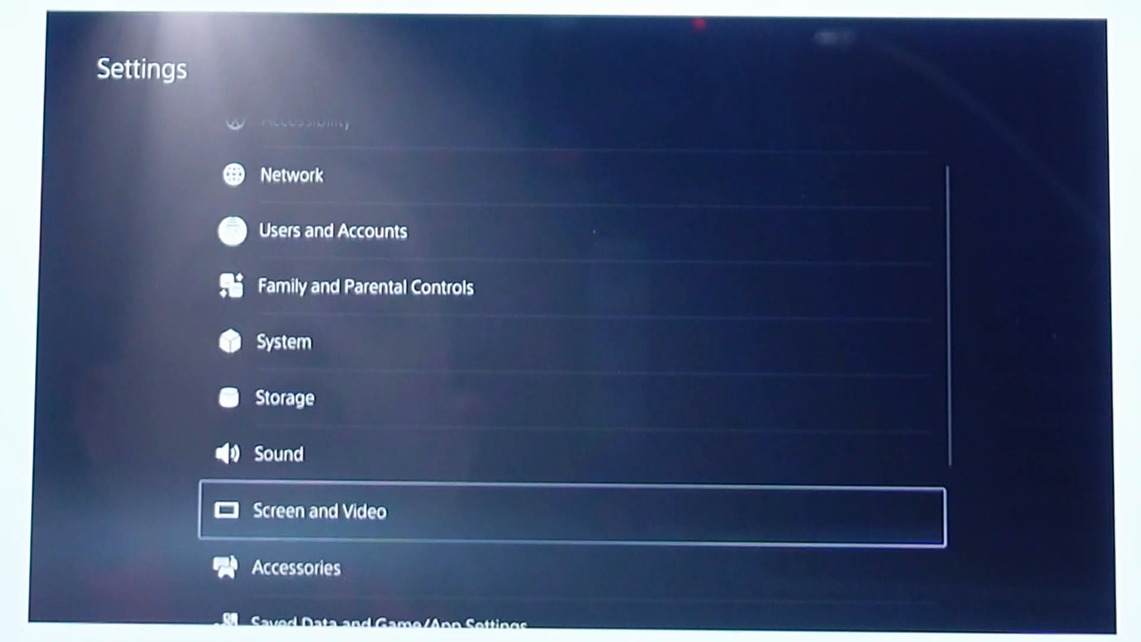
Open Screen and Video and scroll Video Output down to 4K Video Transfer Rate (Automatic).
{"action": "left_click", "coordinate": [319, 510]}
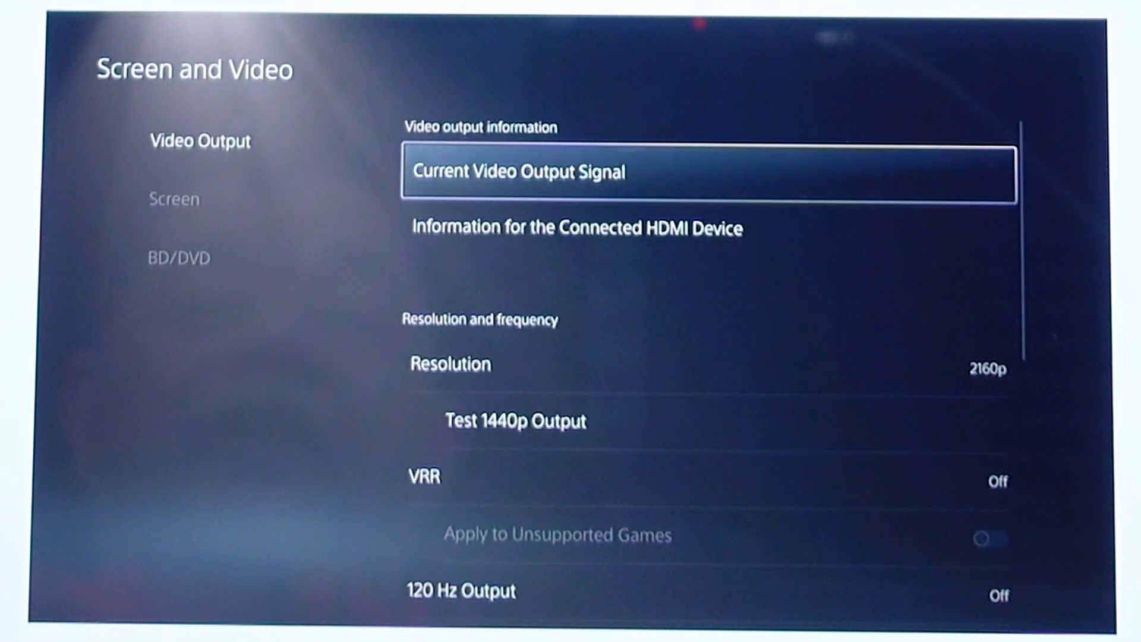
{"action": "scroll", "scroll_direction": "down", "scroll_amount": 3}
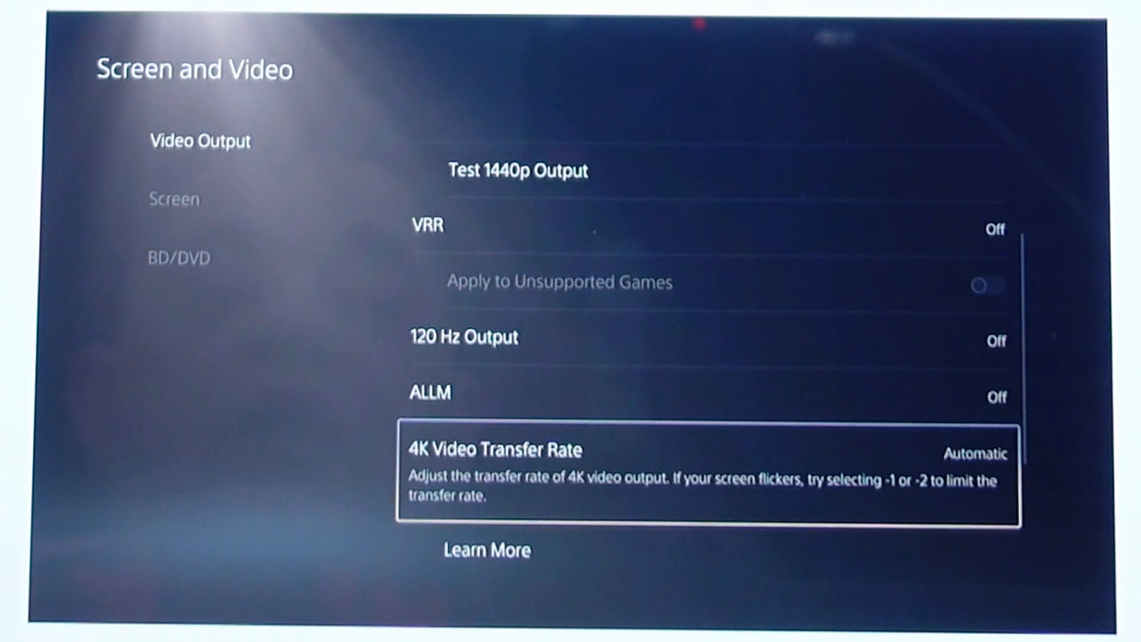
{"action": "left_click", "coordinate": [975, 453]}
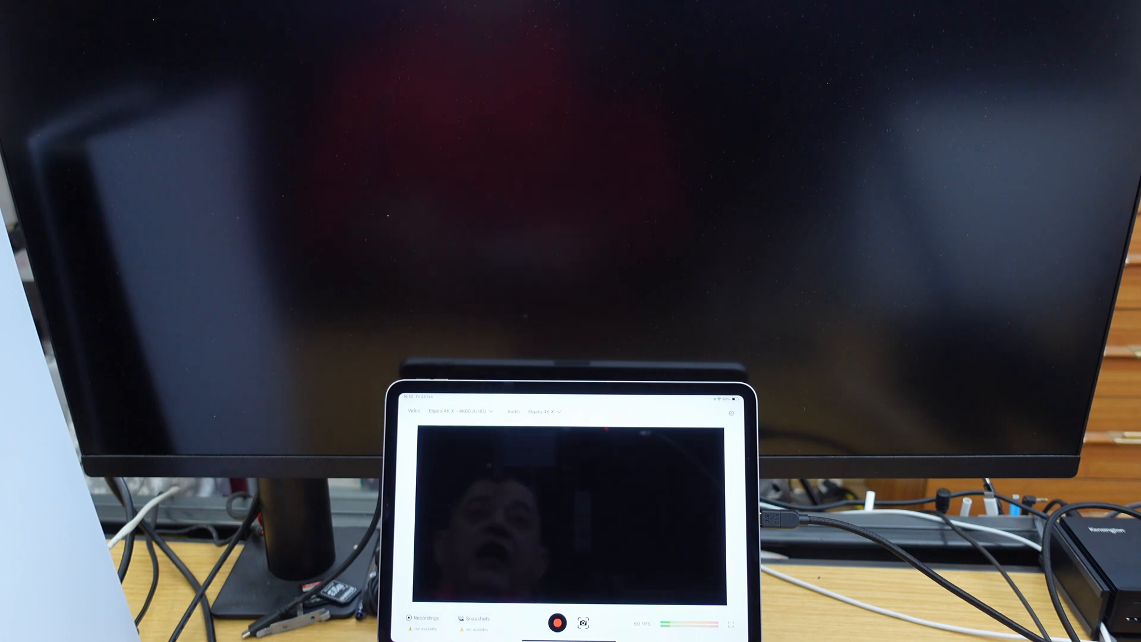
Change 4K Video Transfer Rate from Automatic to -2.
{"action": "left_click", "coordinate": [731, 413]}
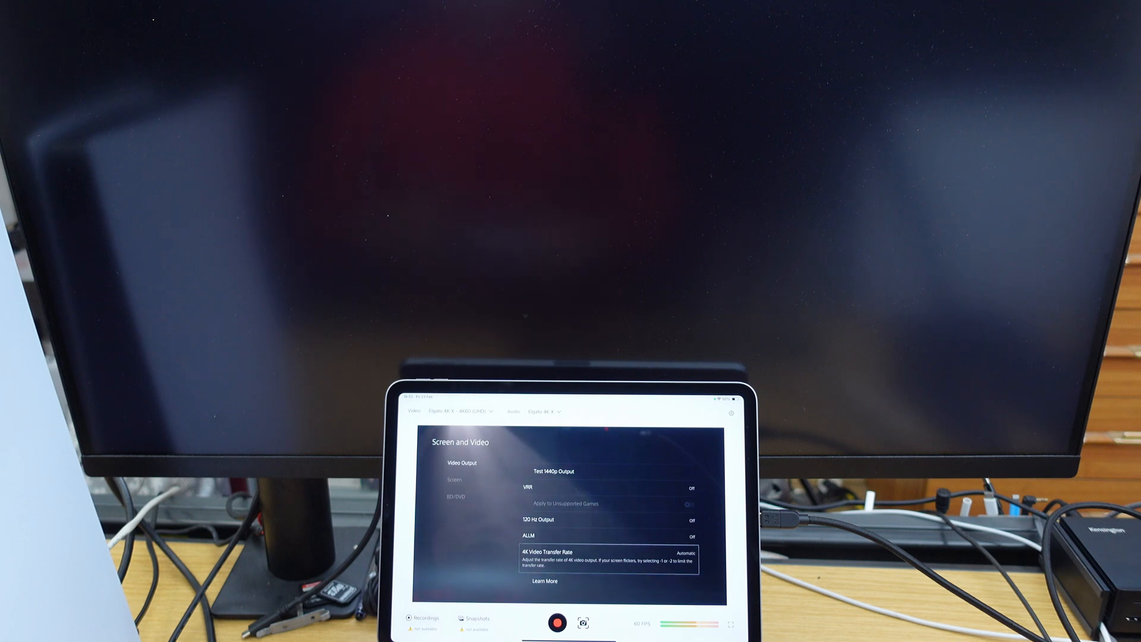
{"action": "left_click", "coordinate": [685, 552]}
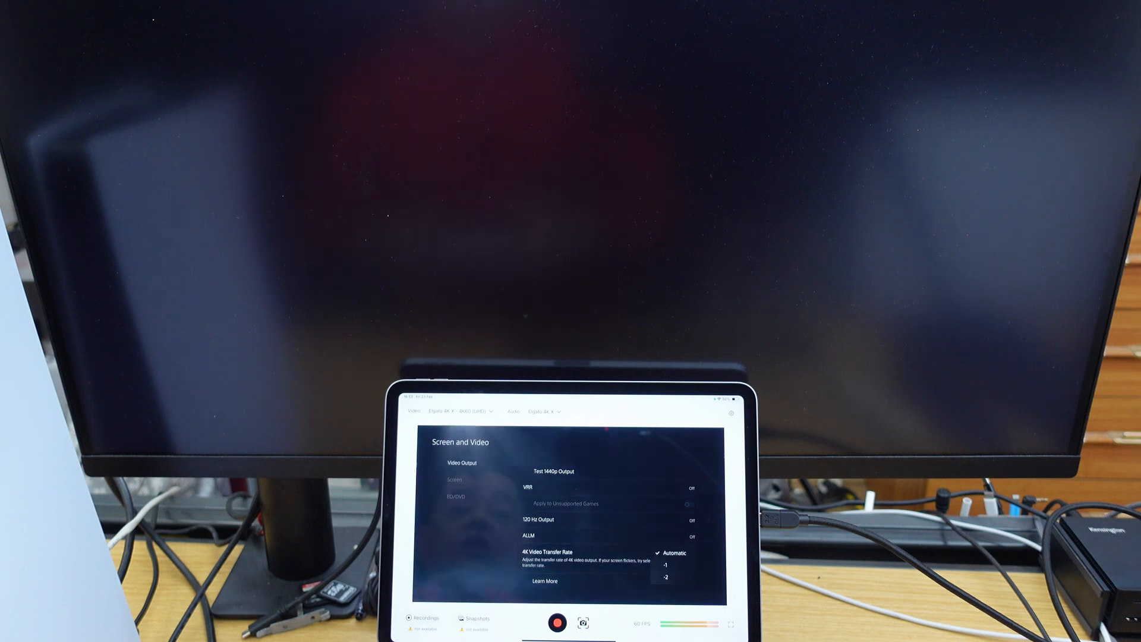
{"action": "left_click", "coordinate": [667, 576]}
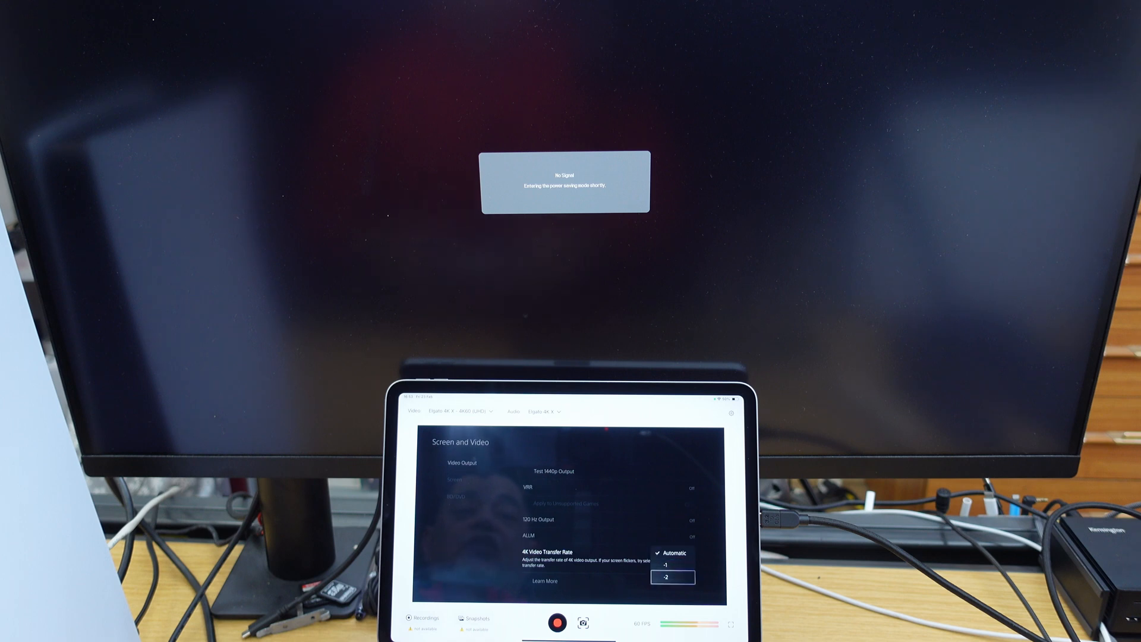